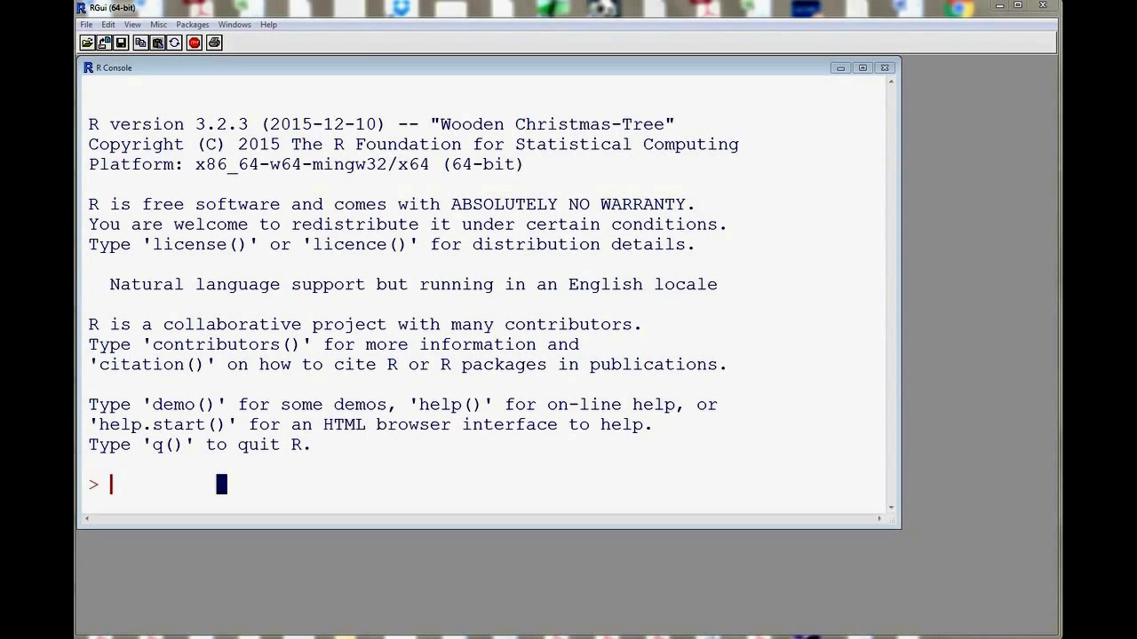
{"action": "mouse_move", "coordinate": [305, 505]}
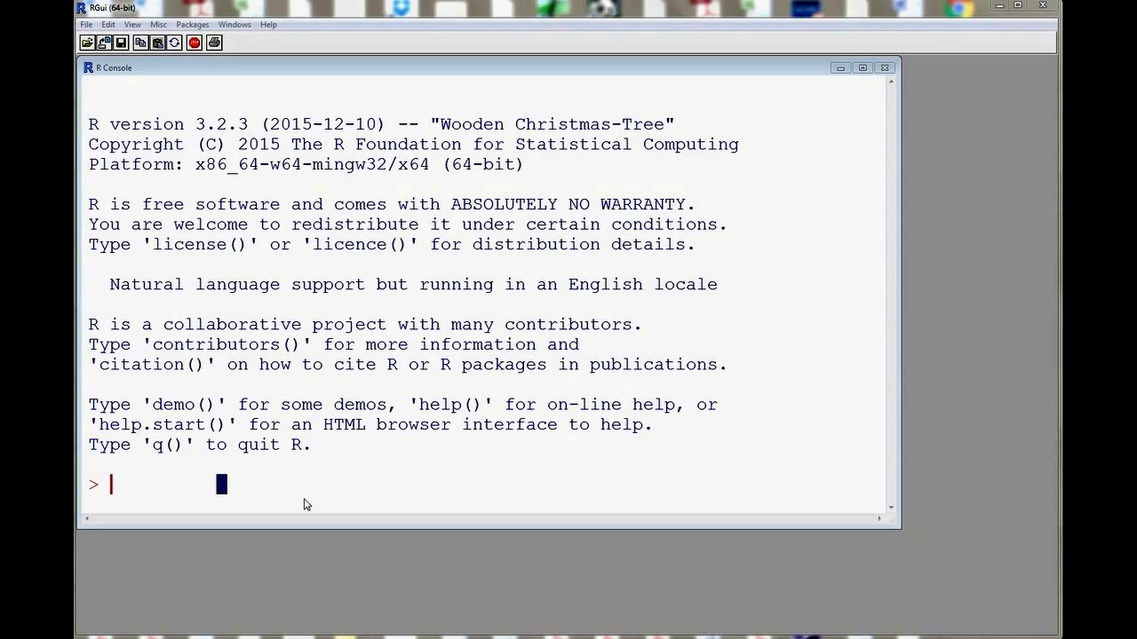
{"action": "mouse_move", "coordinate": [311, 188]}
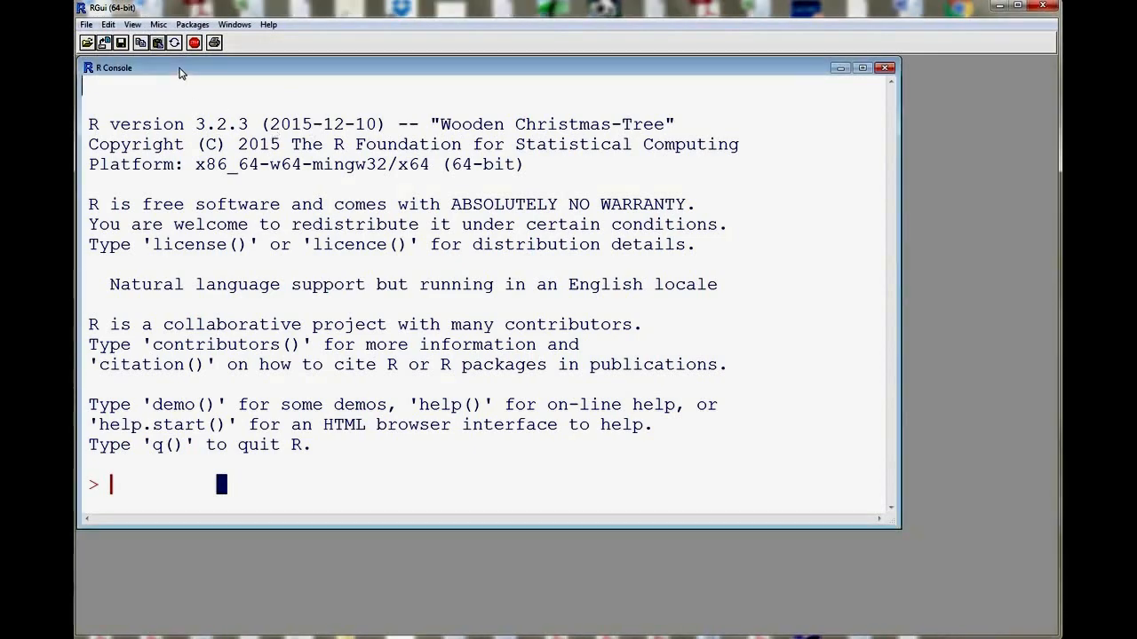
Evaluate log(5)-2.5^2 in the console, giving -4.640562
{"action": "left_click_drag", "start_coordinate": [178, 73], "coordinate": [194, 97]}
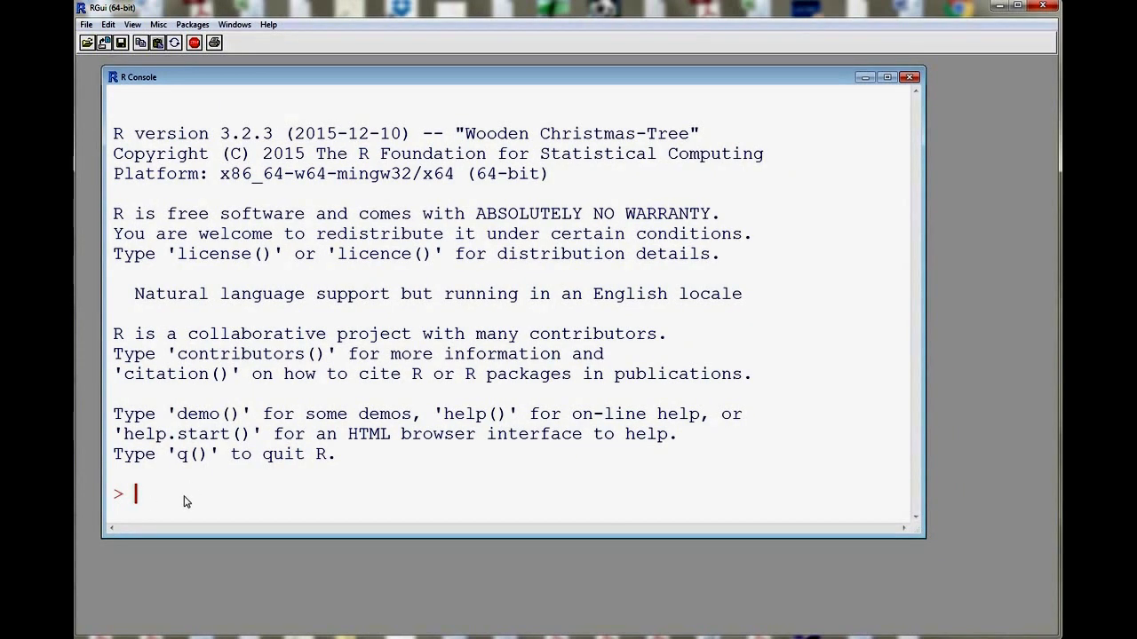
{"action": "mouse_move", "coordinate": [188, 503]}
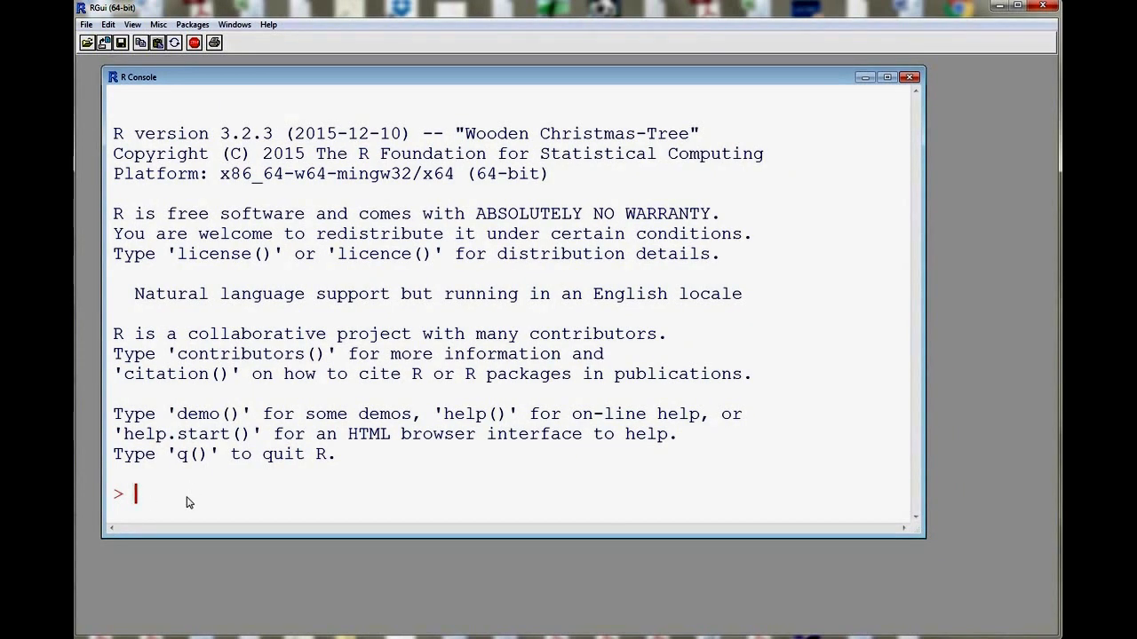
{"action": "mouse_move", "coordinate": [174, 501]}
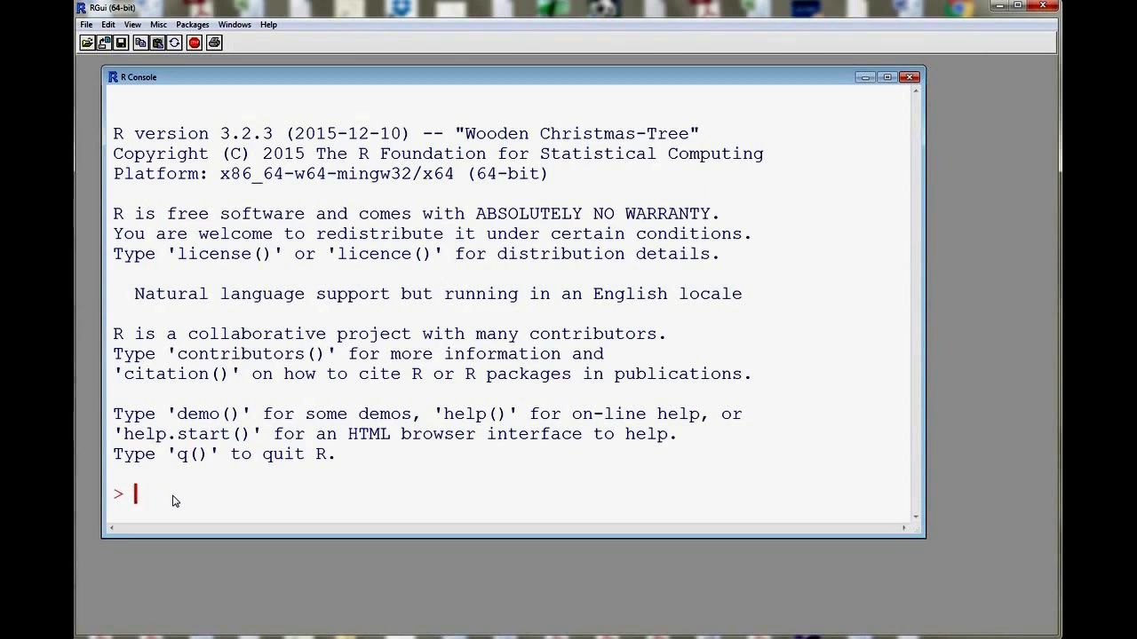
{"action": "type", "text": "log(5)"}
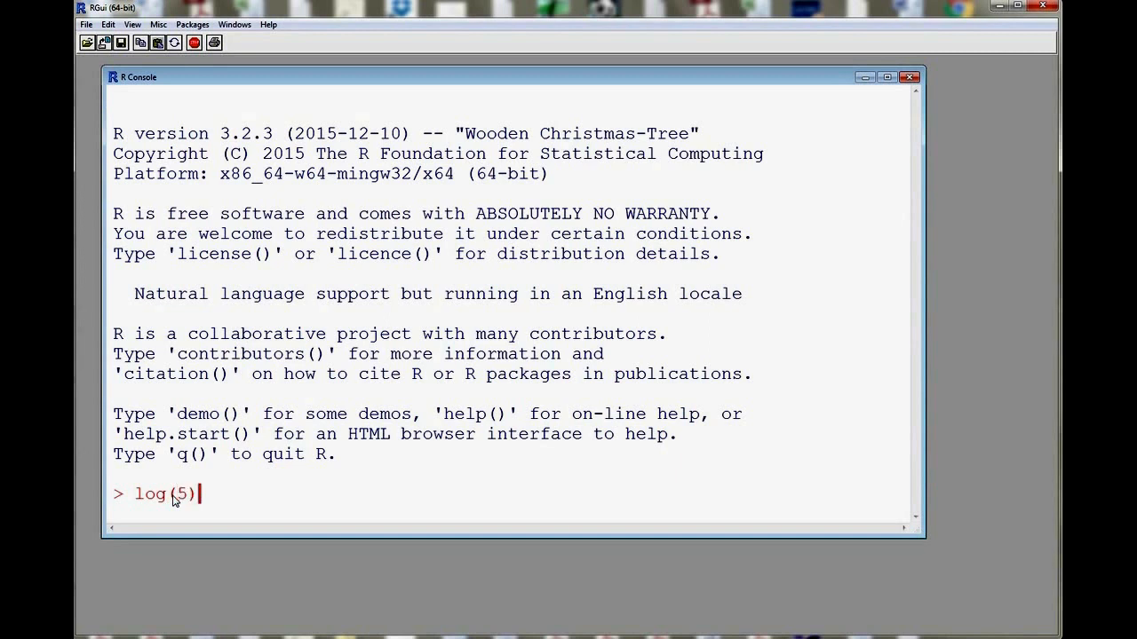
{"action": "type", "text": "-2"}
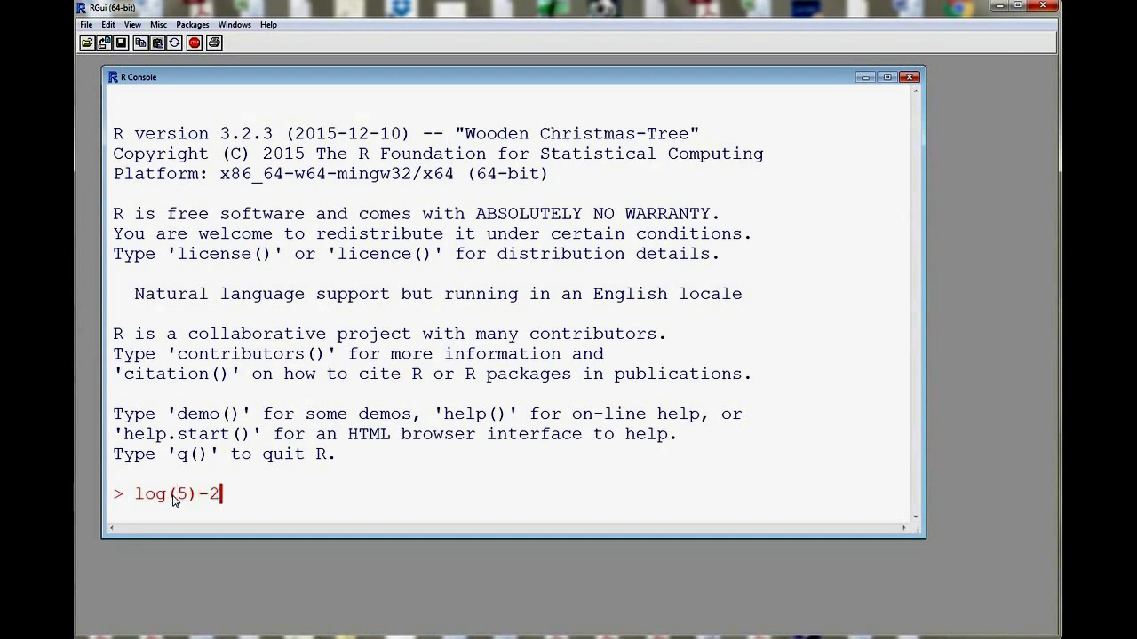
{"action": "type", "text": ".5^2"}
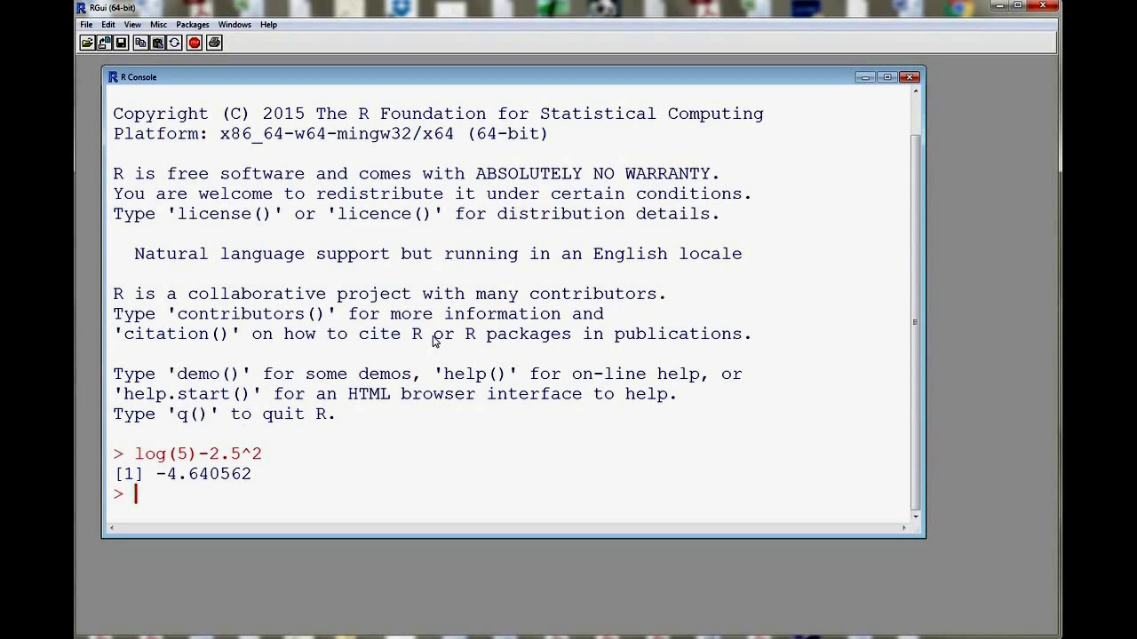
Create BP = c(112,125,161) and print it to show 112 125 161
{"action": "type", "text": "BP"}
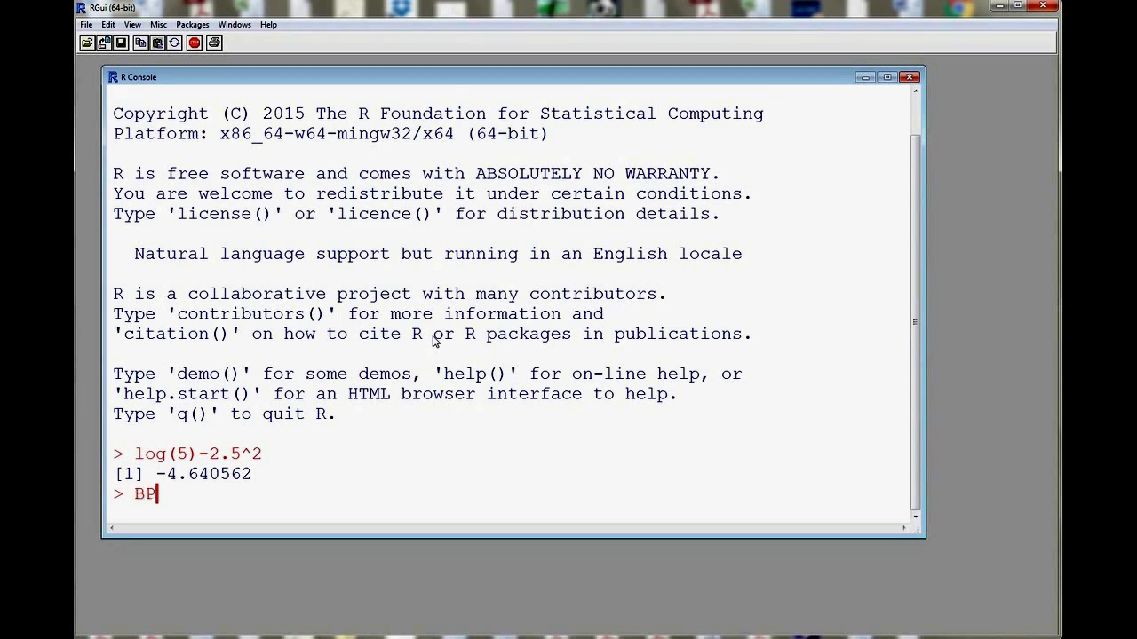
{"action": "type", "text": "="}
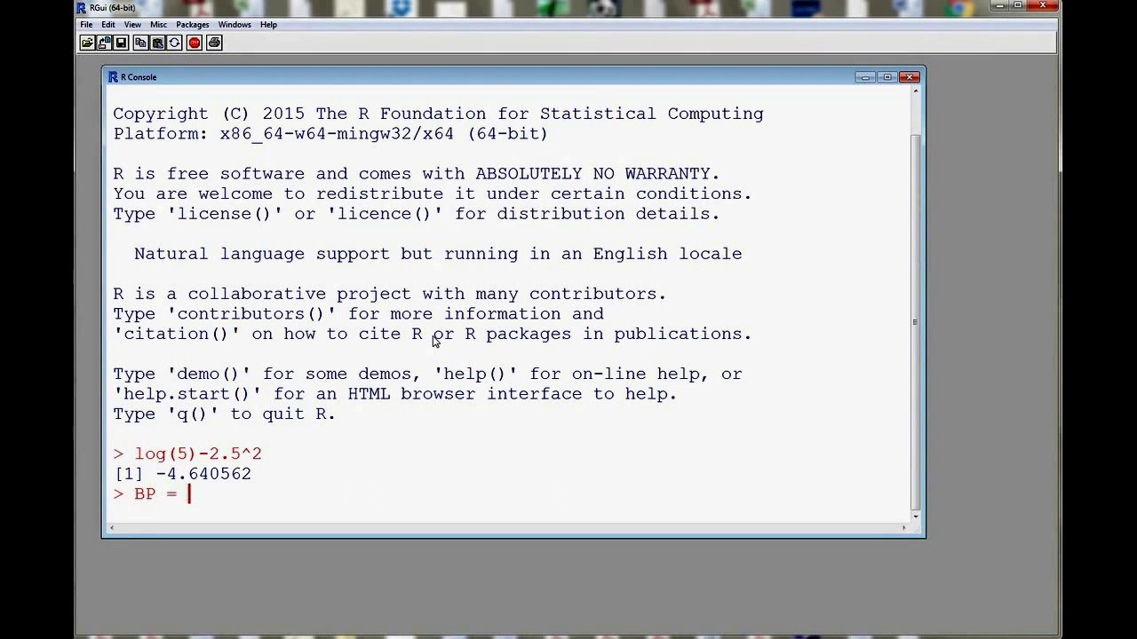
{"action": "type", "text": "c("}
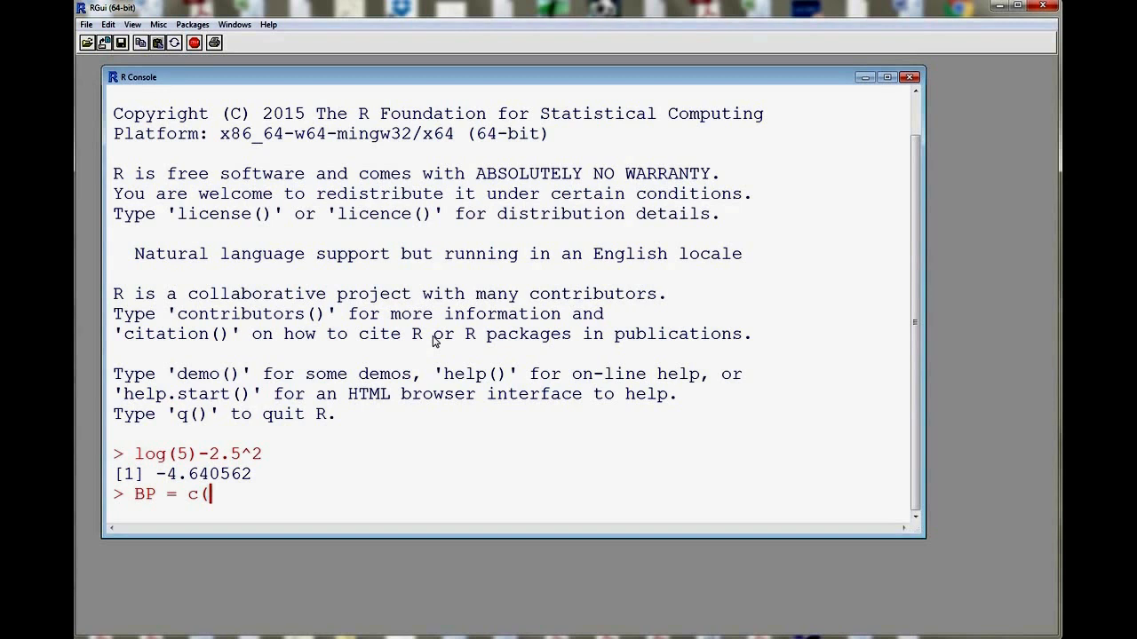
{"action": "type", "text": "112,"}
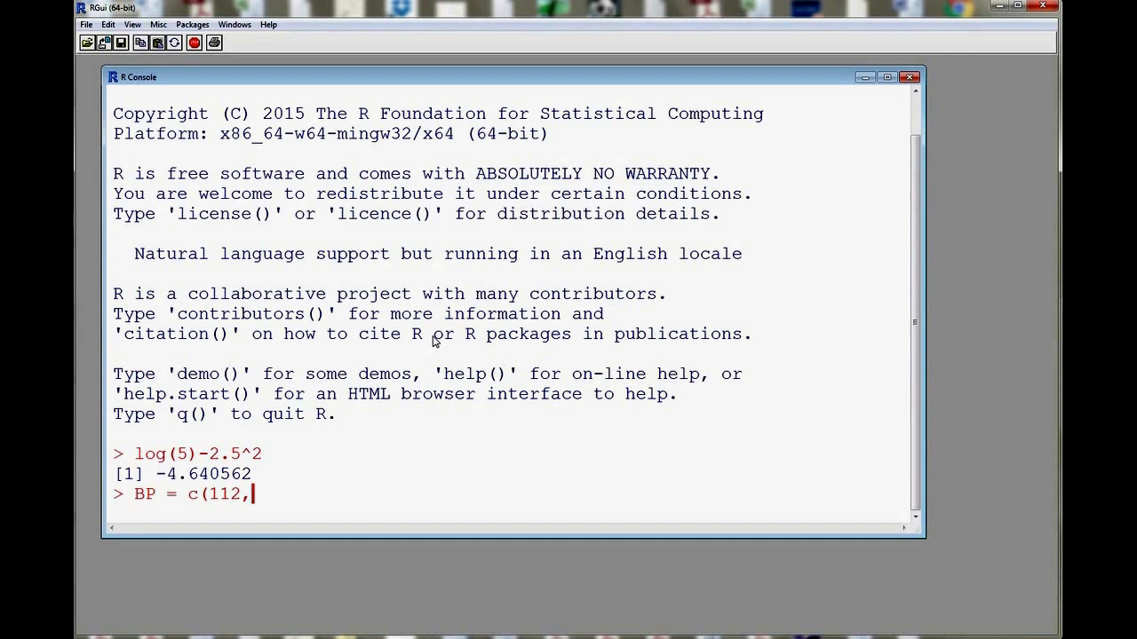
{"action": "type", "text": "125,"}
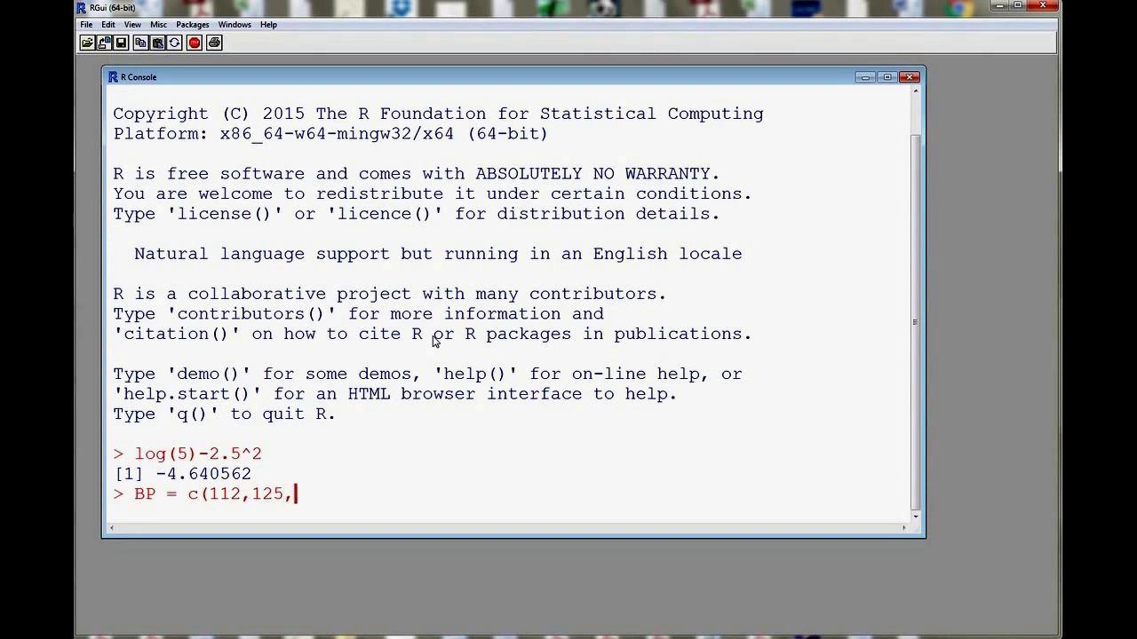
{"action": "type", "text": "161"}
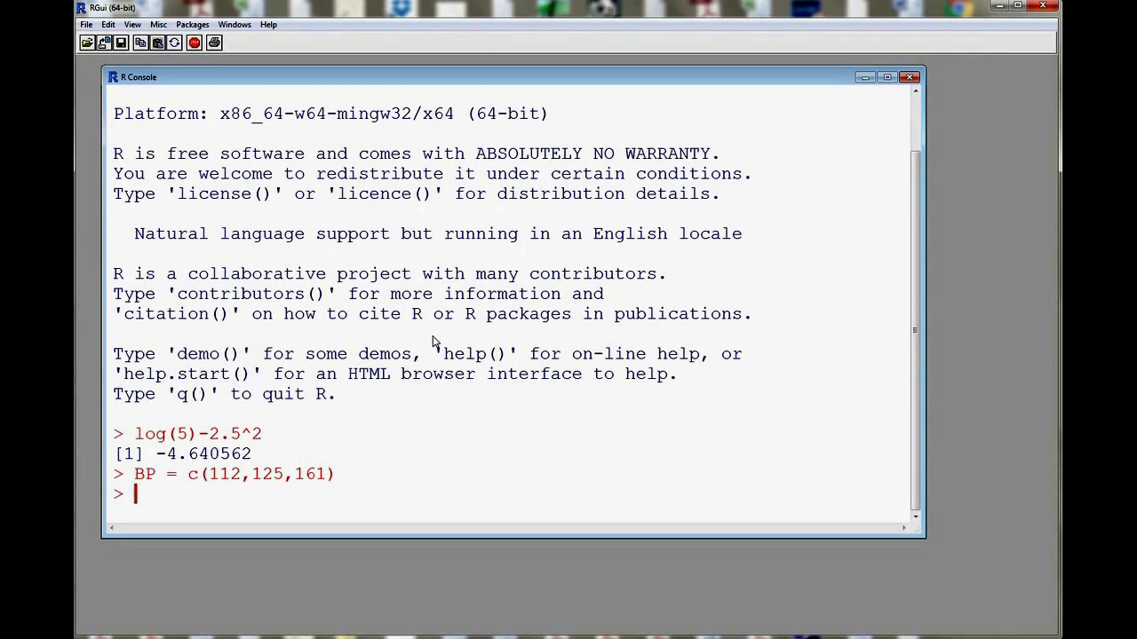
{"action": "type", "text": "BP"}
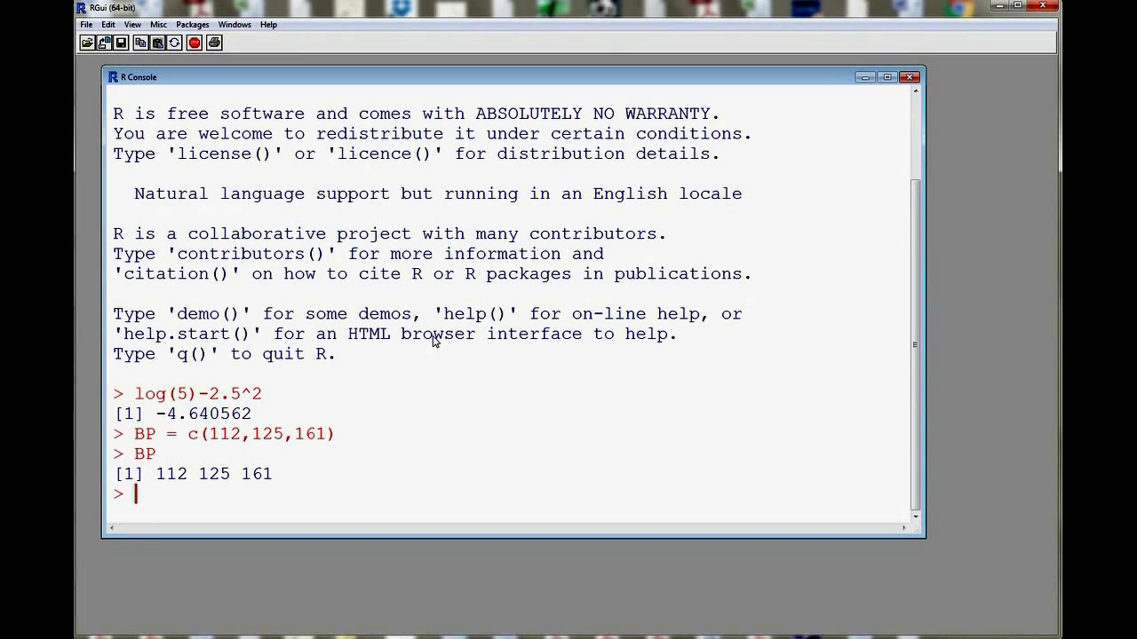
Enter subject = c("Alice","Bob",Celine") with a missing quote, leaving a + continuation prompt
{"action": "type", "text": "subje"}
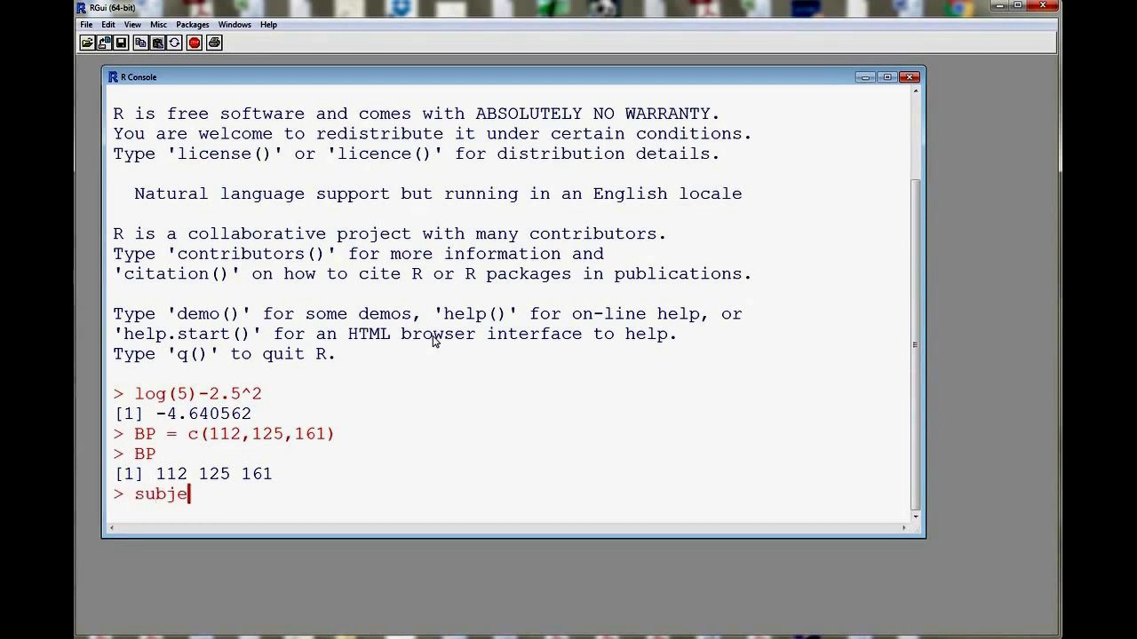
{"action": "type", "text": "ct ="}
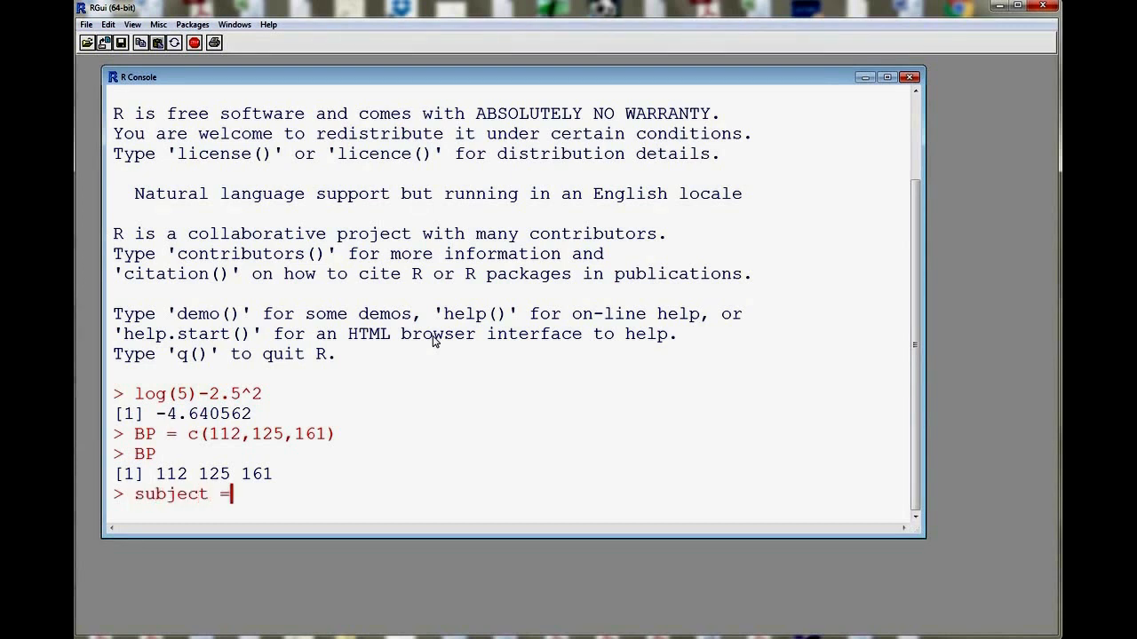
{"action": "type", "text": "c"}
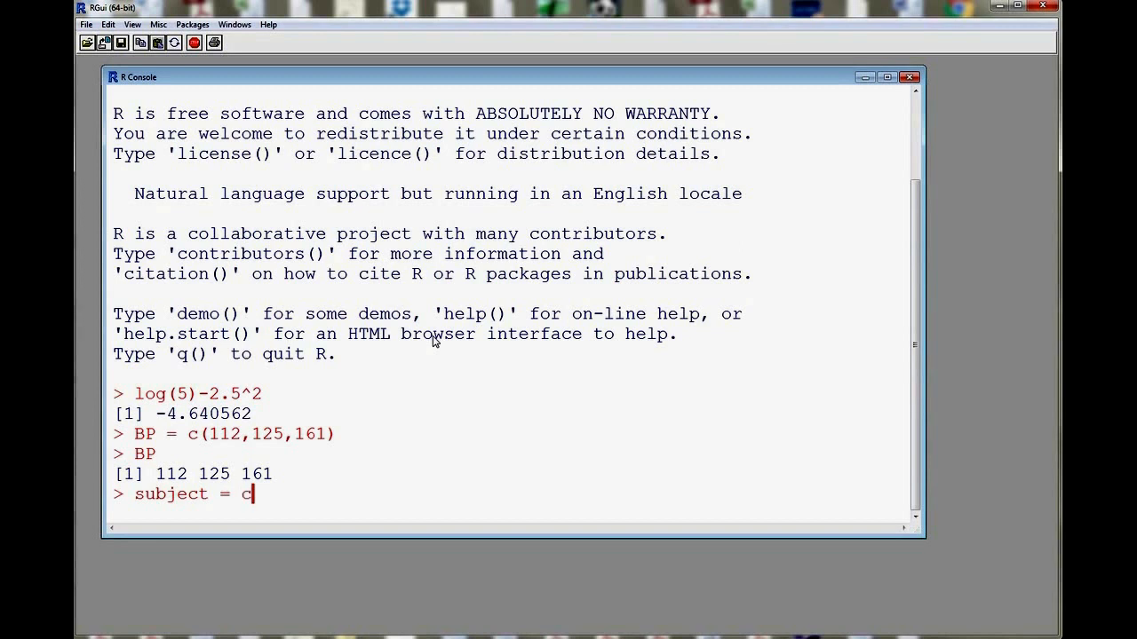
{"action": "type", "text": "("}
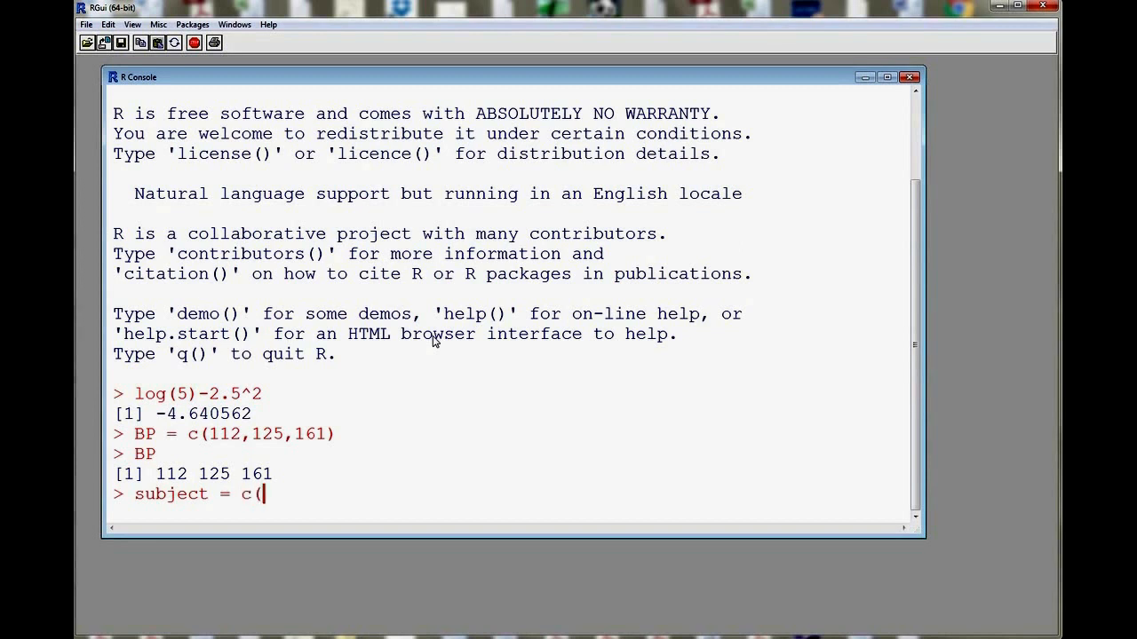
{"action": "type", "text": "\""}
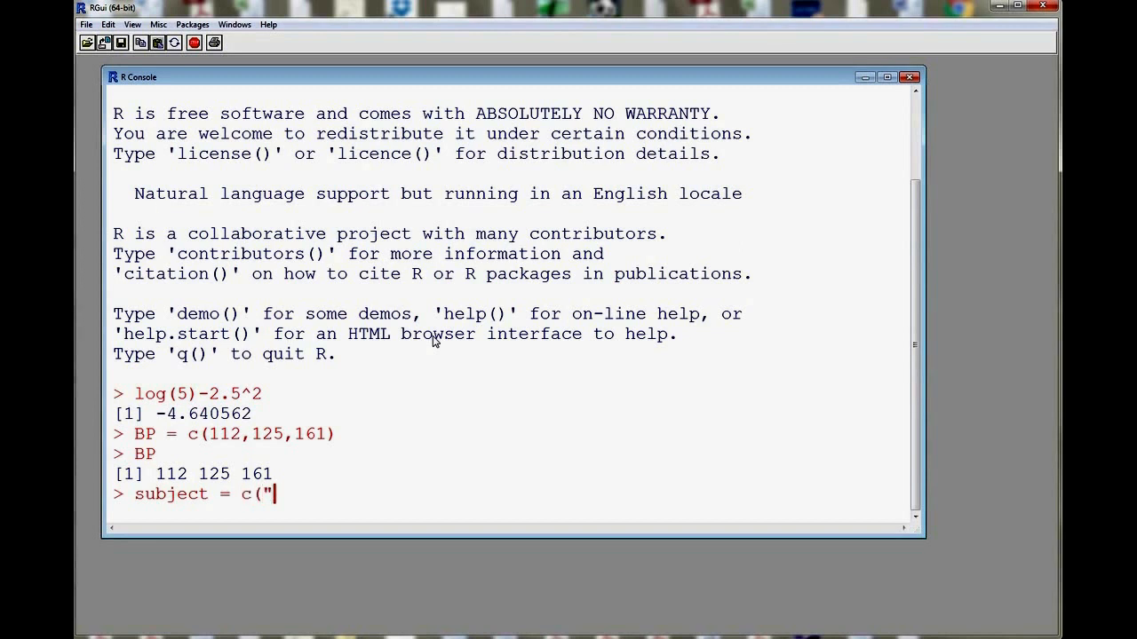
{"action": "type", "text": "Alic"}
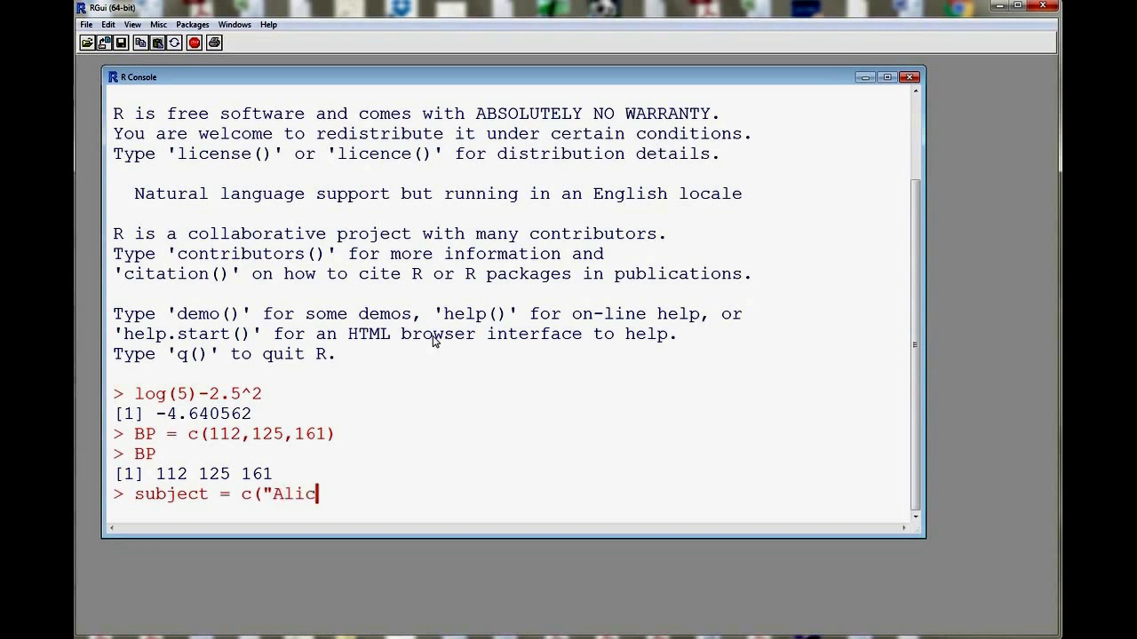
{"action": "type", "text": "e\","}
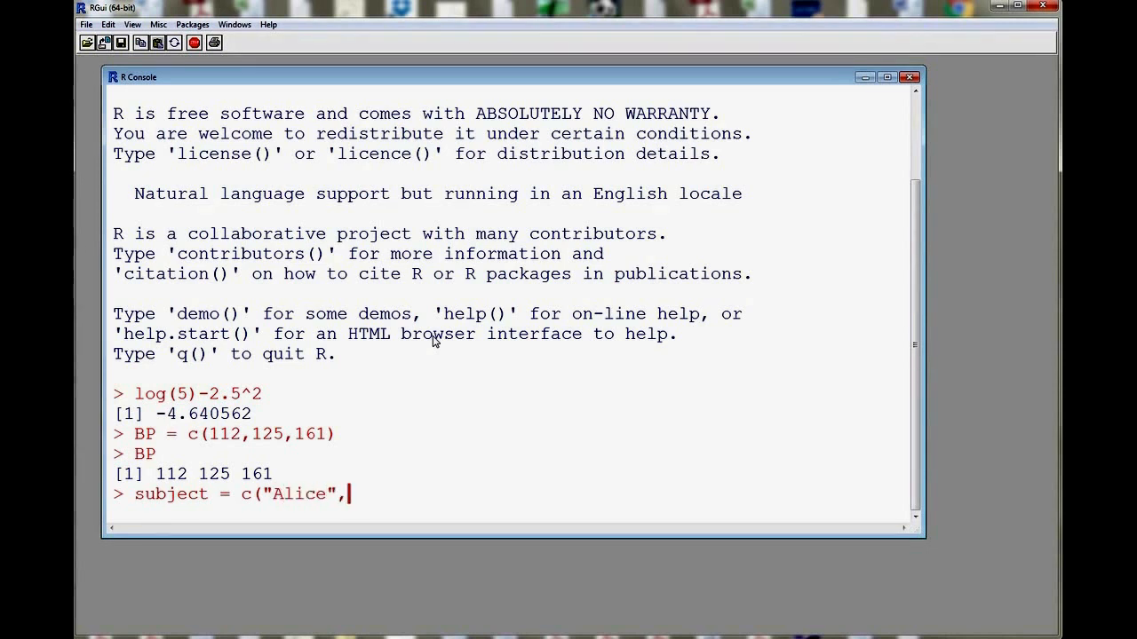
{"action": "type", "text": "\"B"}
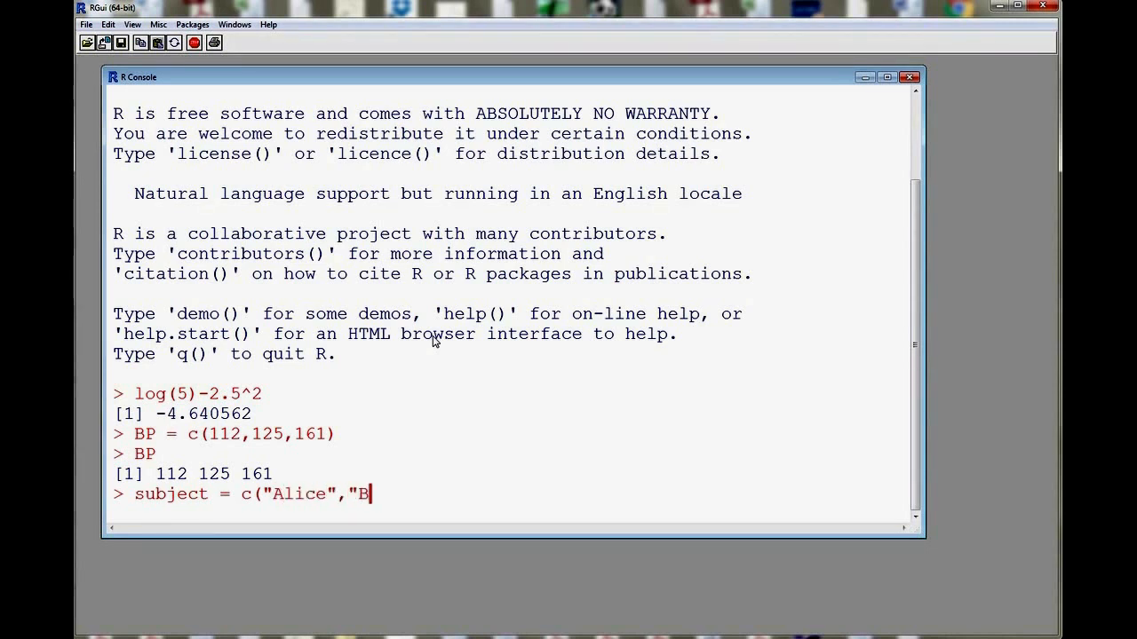
{"action": "type", "text": "ob\""}
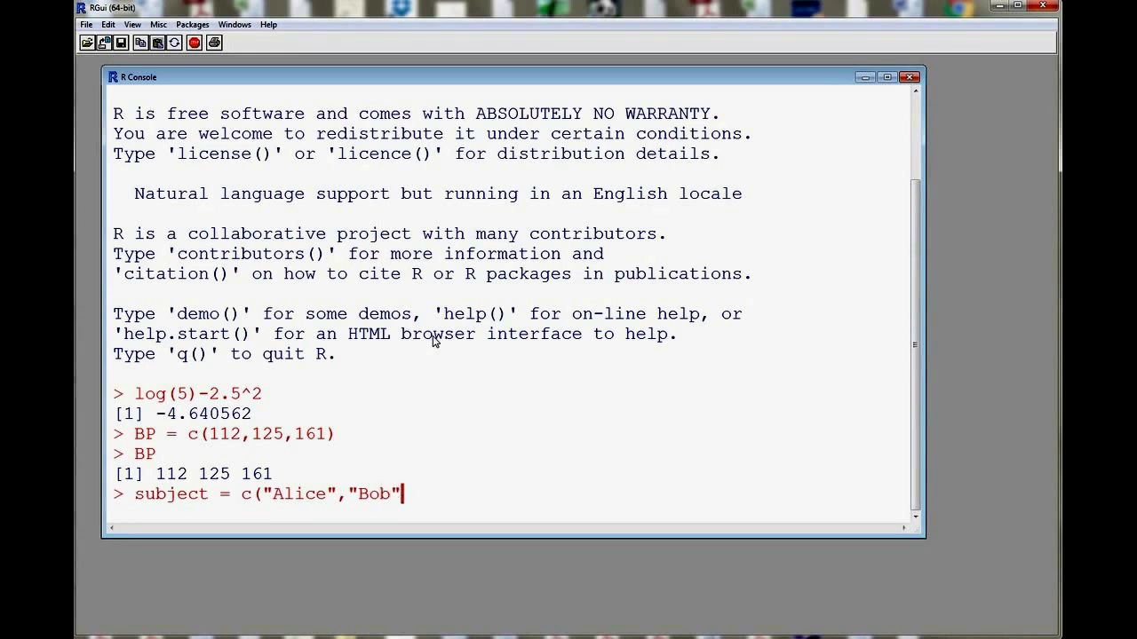
{"action": "type", "text": ",Celi"}
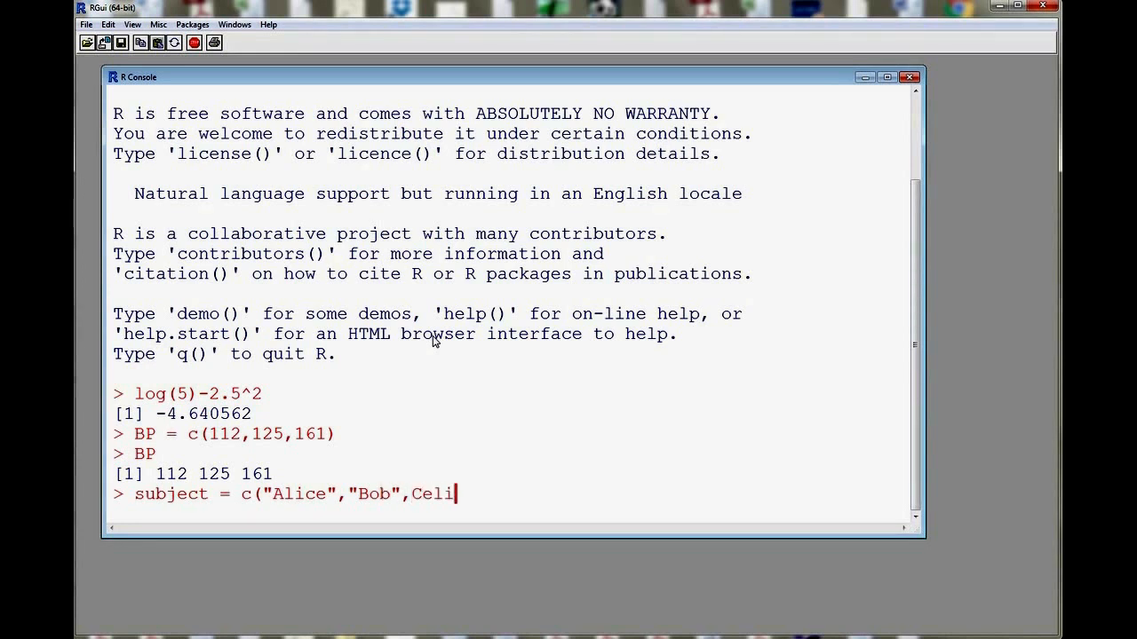
{"action": "type", "text": "ne\""}
{"action": "type", "text": ")"}
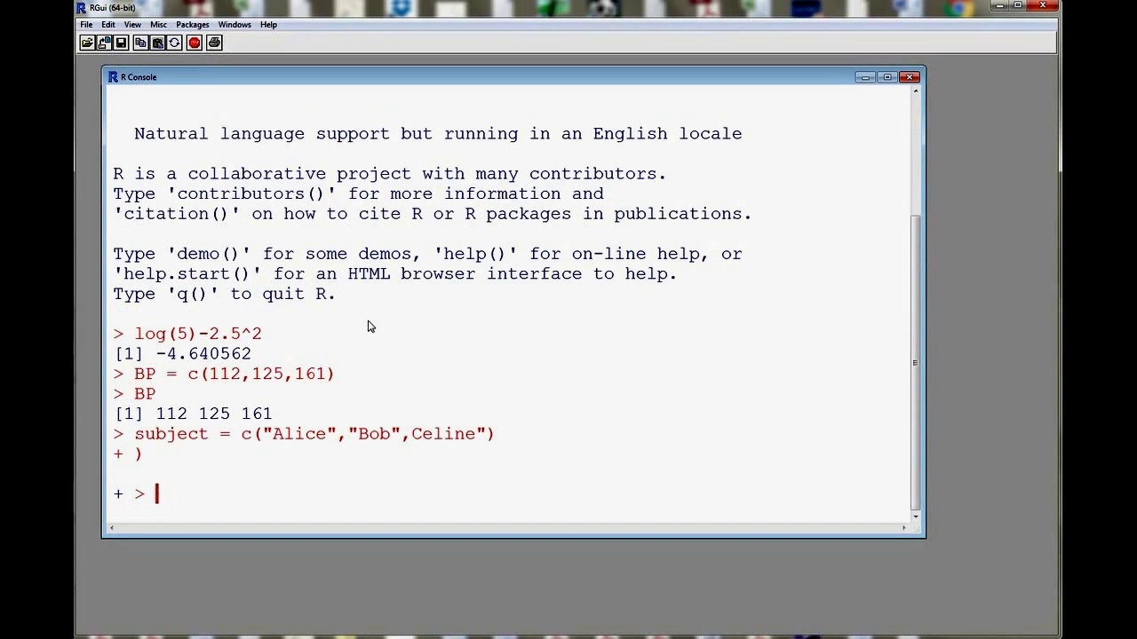
Retype the corrected line subject = c("Alice","Bob","Celine")
{"action": "type", "text": "subject = c(\"Alice\",\"Bob\",\"Celine\")"}
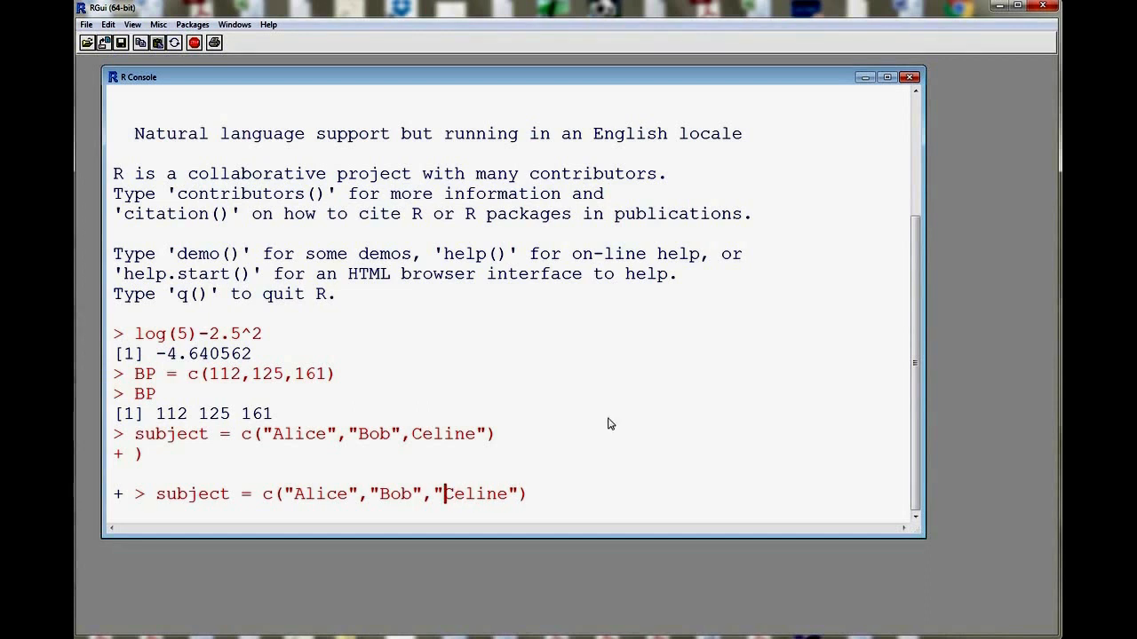
{"action": "mouse_move", "coordinate": [596, 439]}
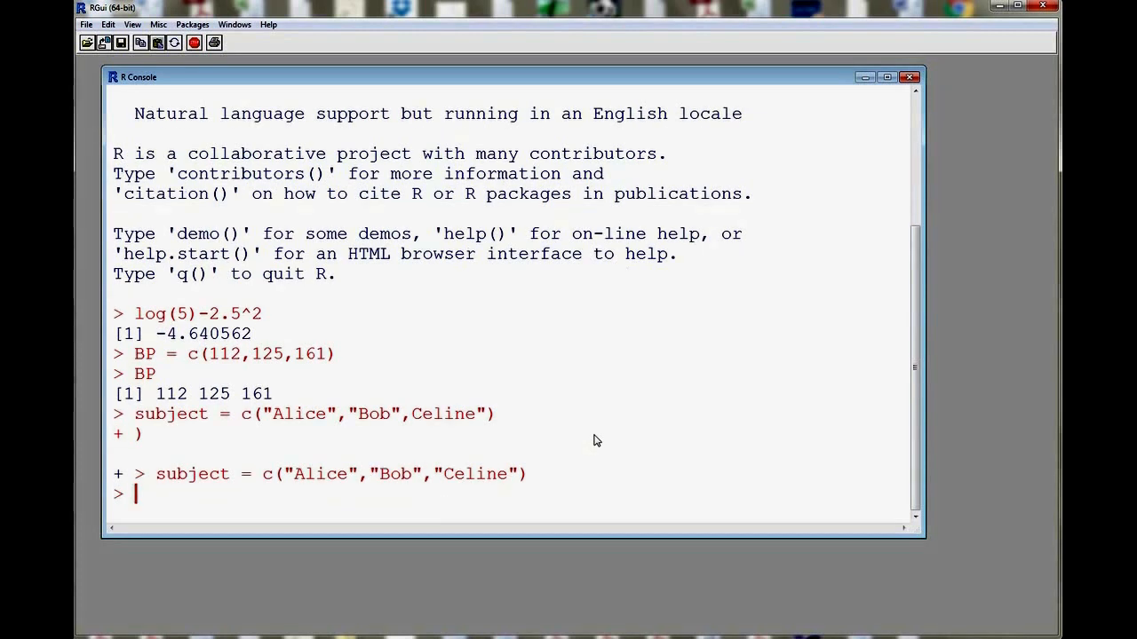
Print subject showing the three names, then list workspace objects BP and subject with ls()
{"action": "type", "text": "subject"}
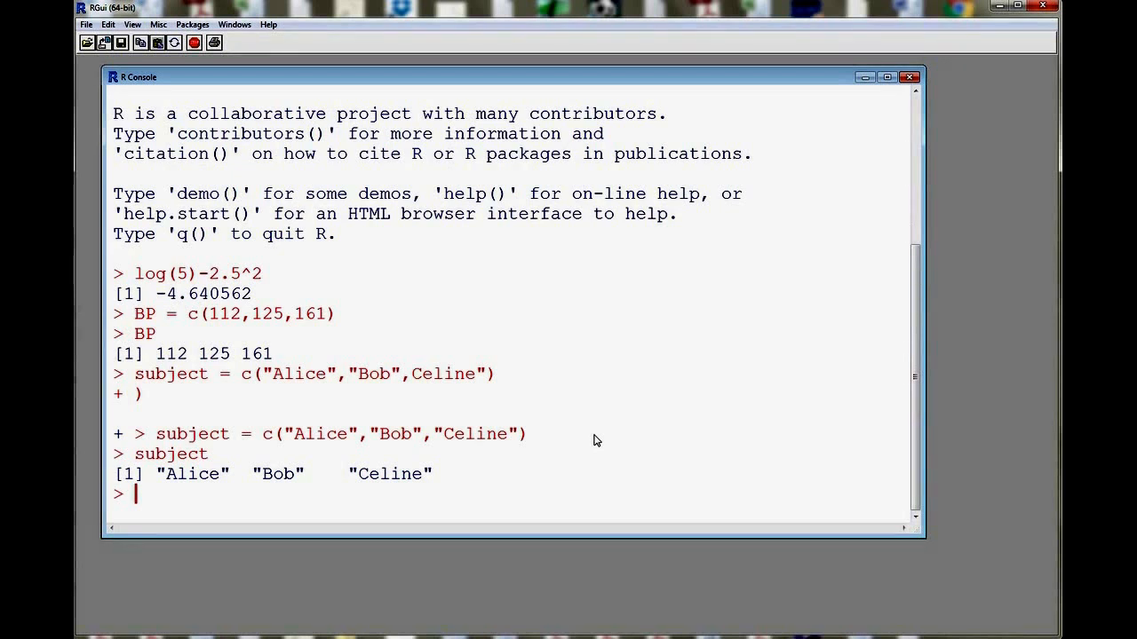
{"action": "type", "text": "ls("}
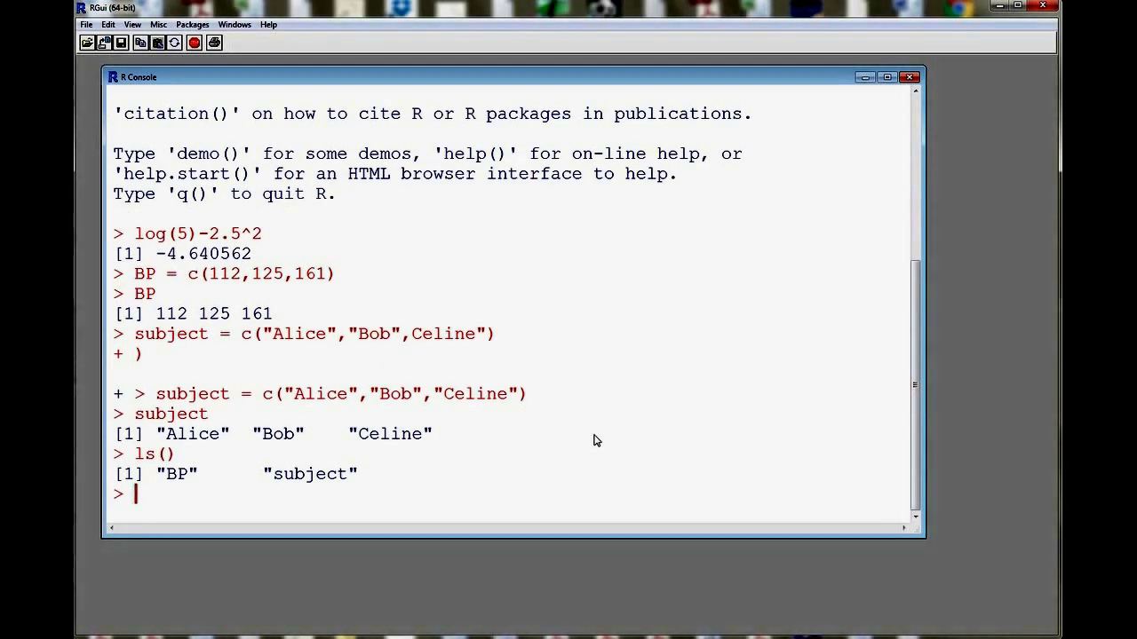
Remove subject with rm(subject), confirm ls() lists only BP, and start typing BP
{"action": "type", "text": "rm"}
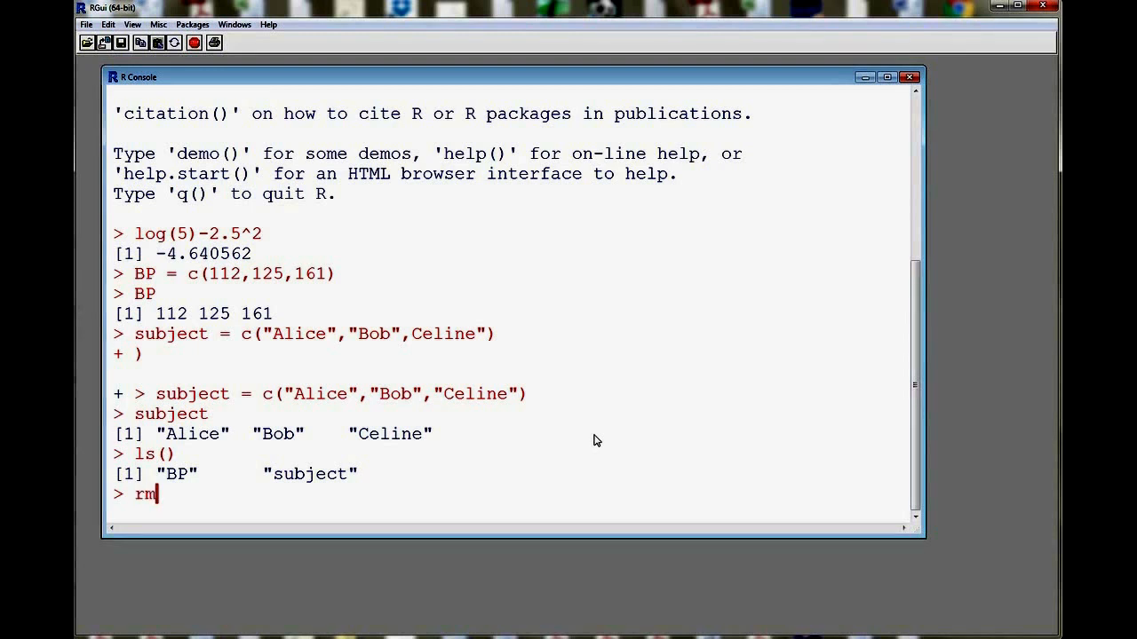
{"action": "type", "text": "("}
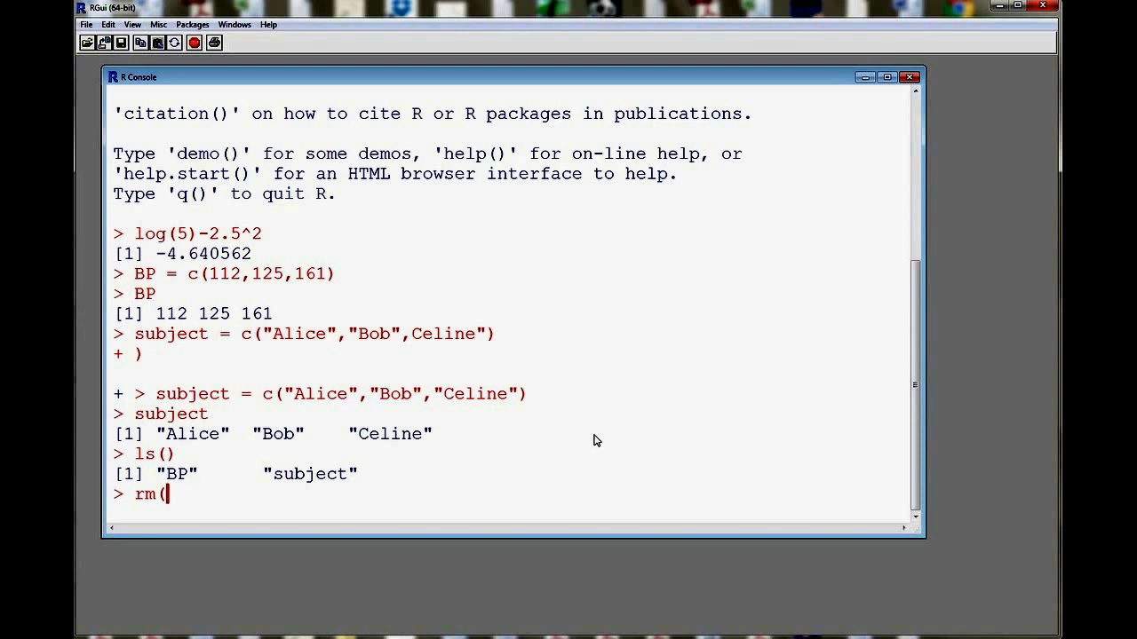
{"action": "type", "text": "subje"}
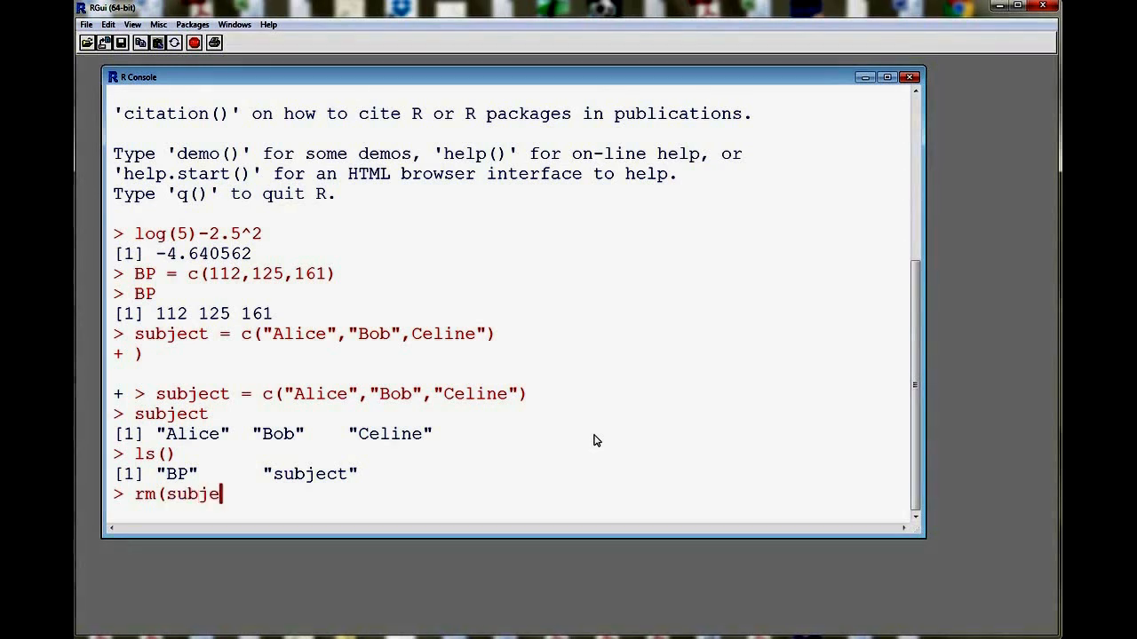
{"action": "type", "text": "ct)"}
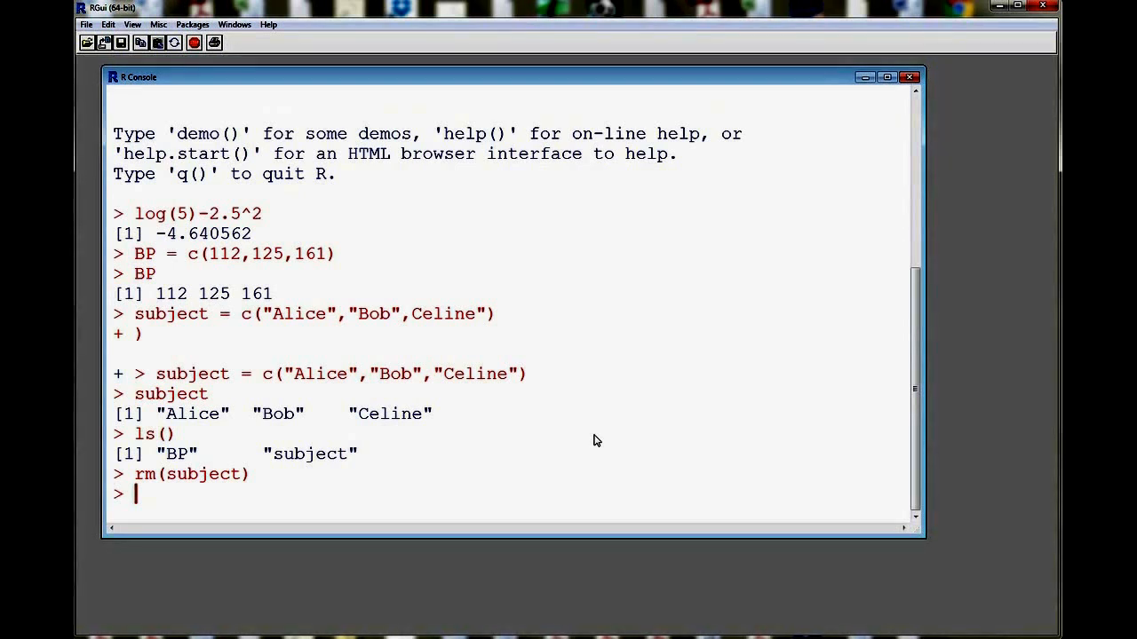
{"action": "type", "text": "ls()"}
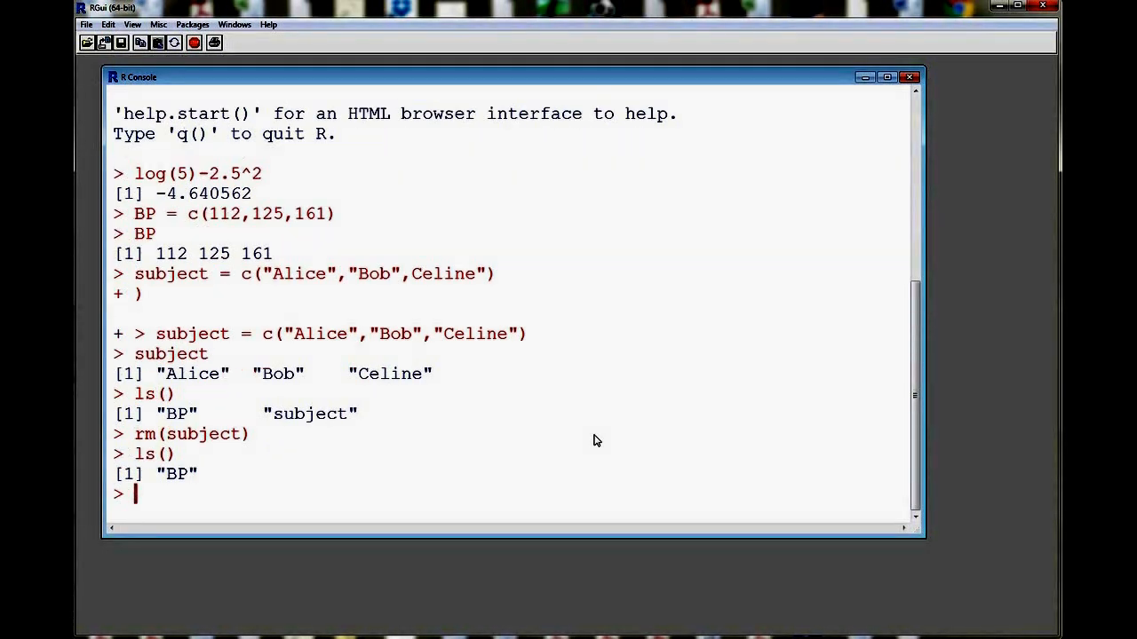
{"action": "type", "text": "BP"}
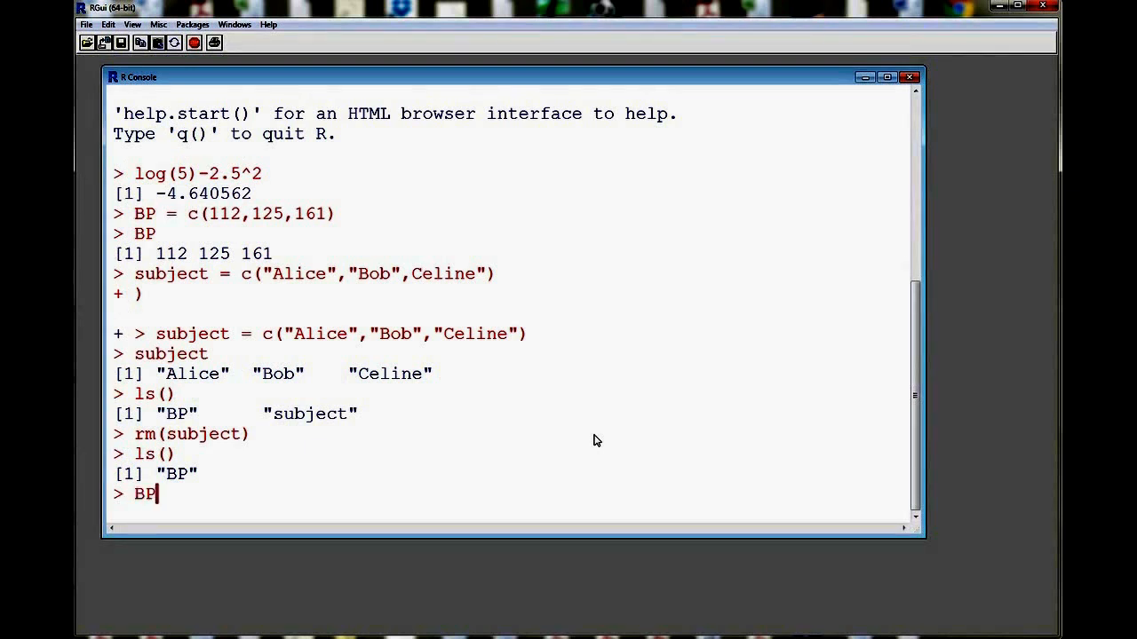